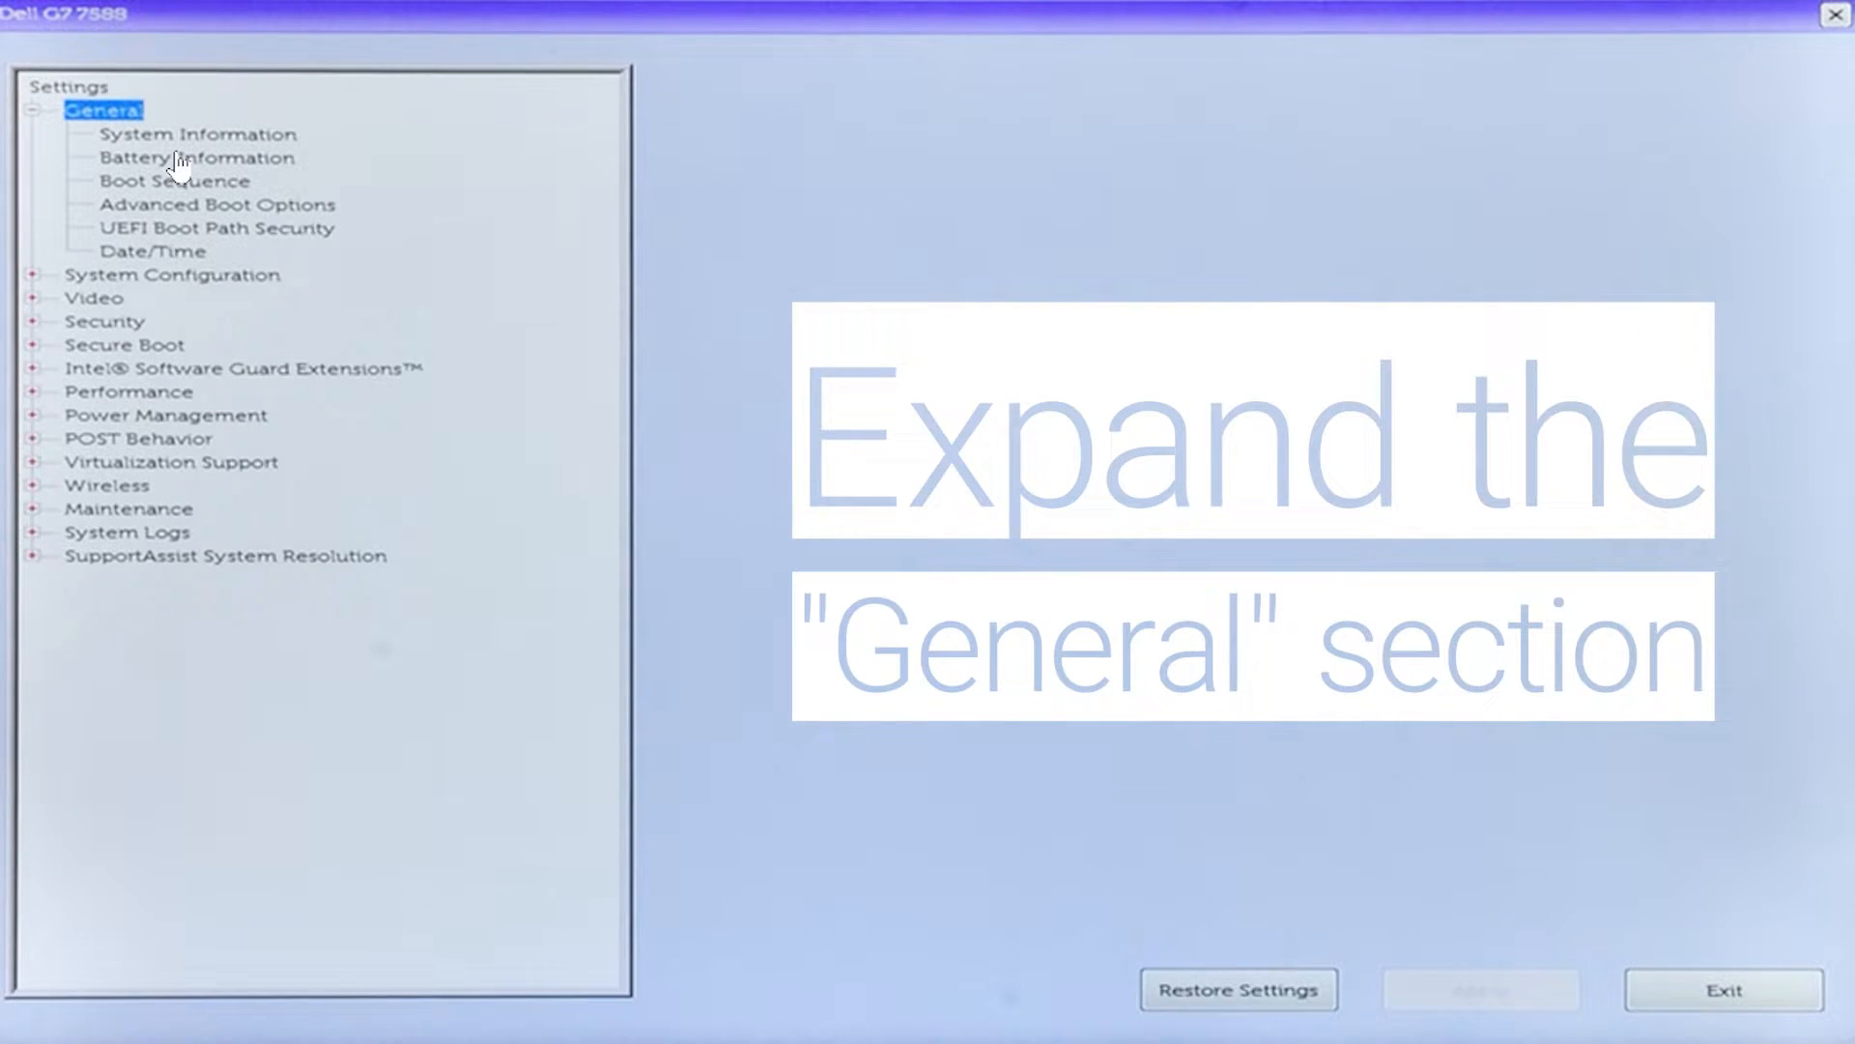
# View the Battery Information entry under General in Dell BIOS Setup.
pyautogui.click(197, 157)
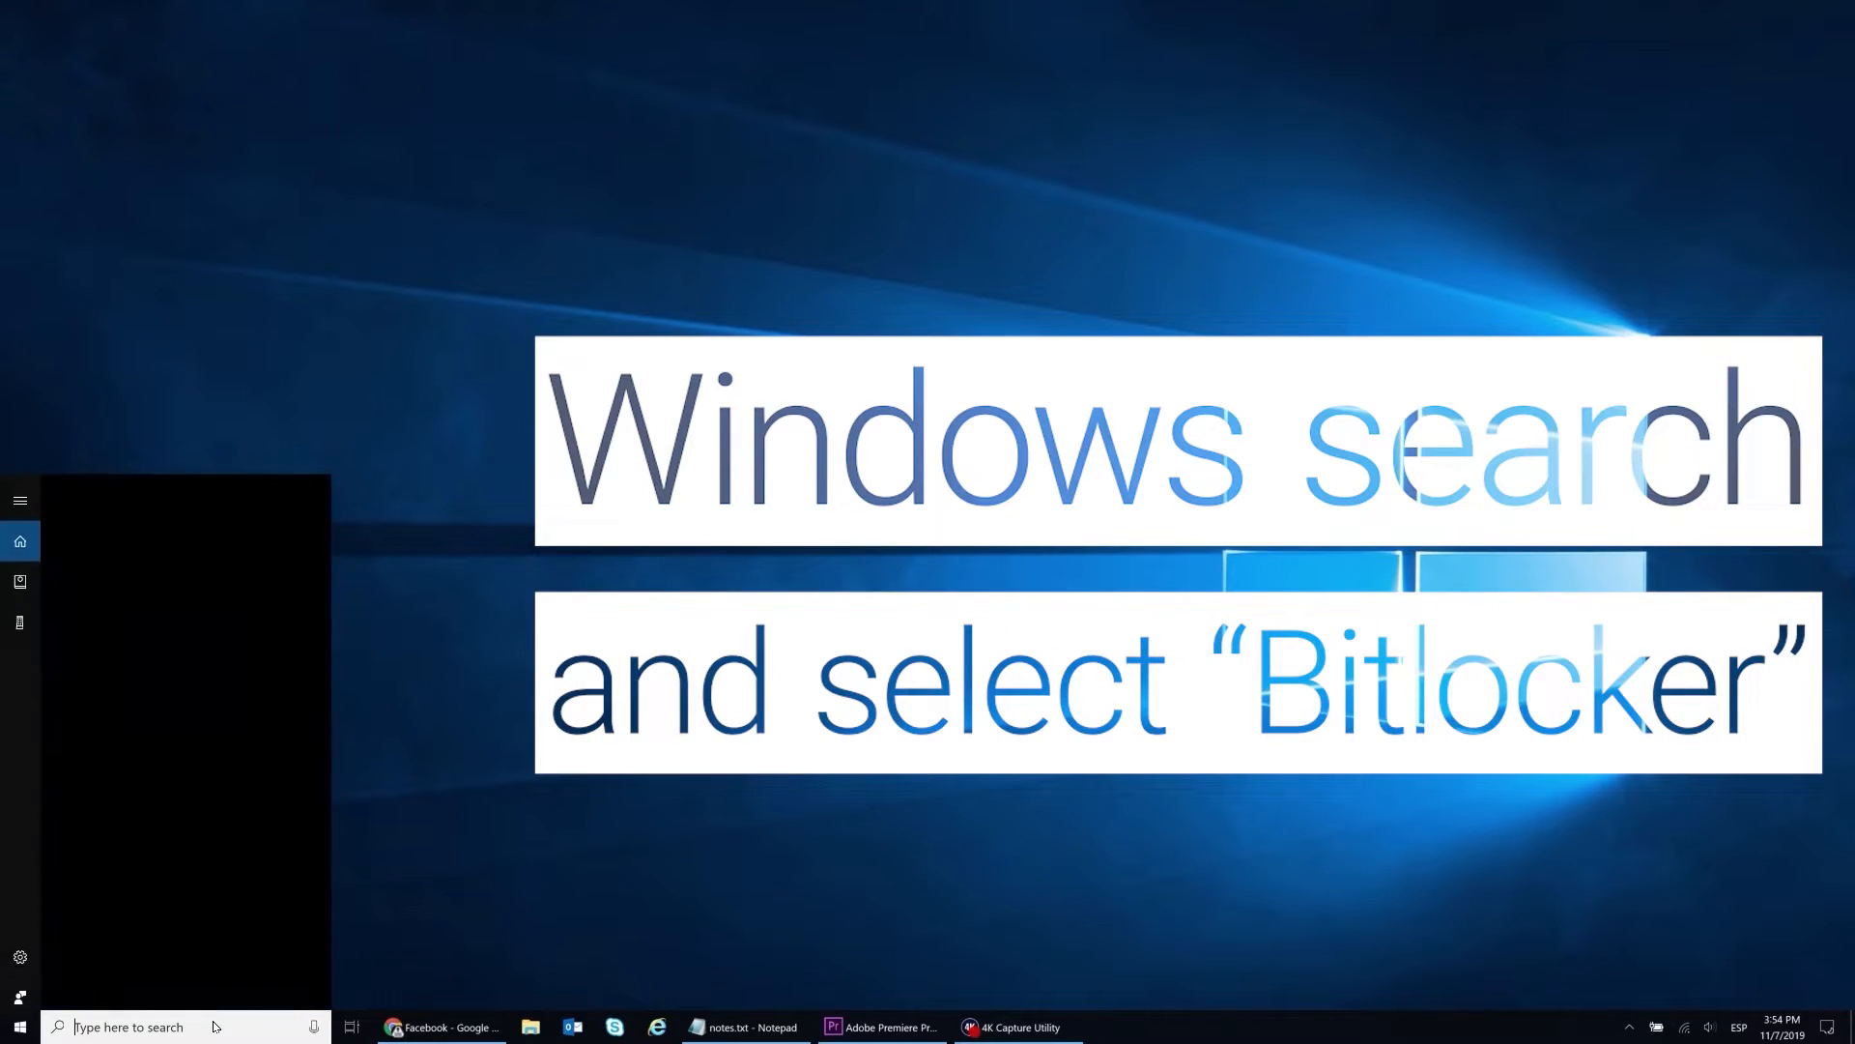
# Find BitLocker via search and suspend protection on the OS (C:) drive, confirming with Yes.
pyautogui.write('bitlocker')
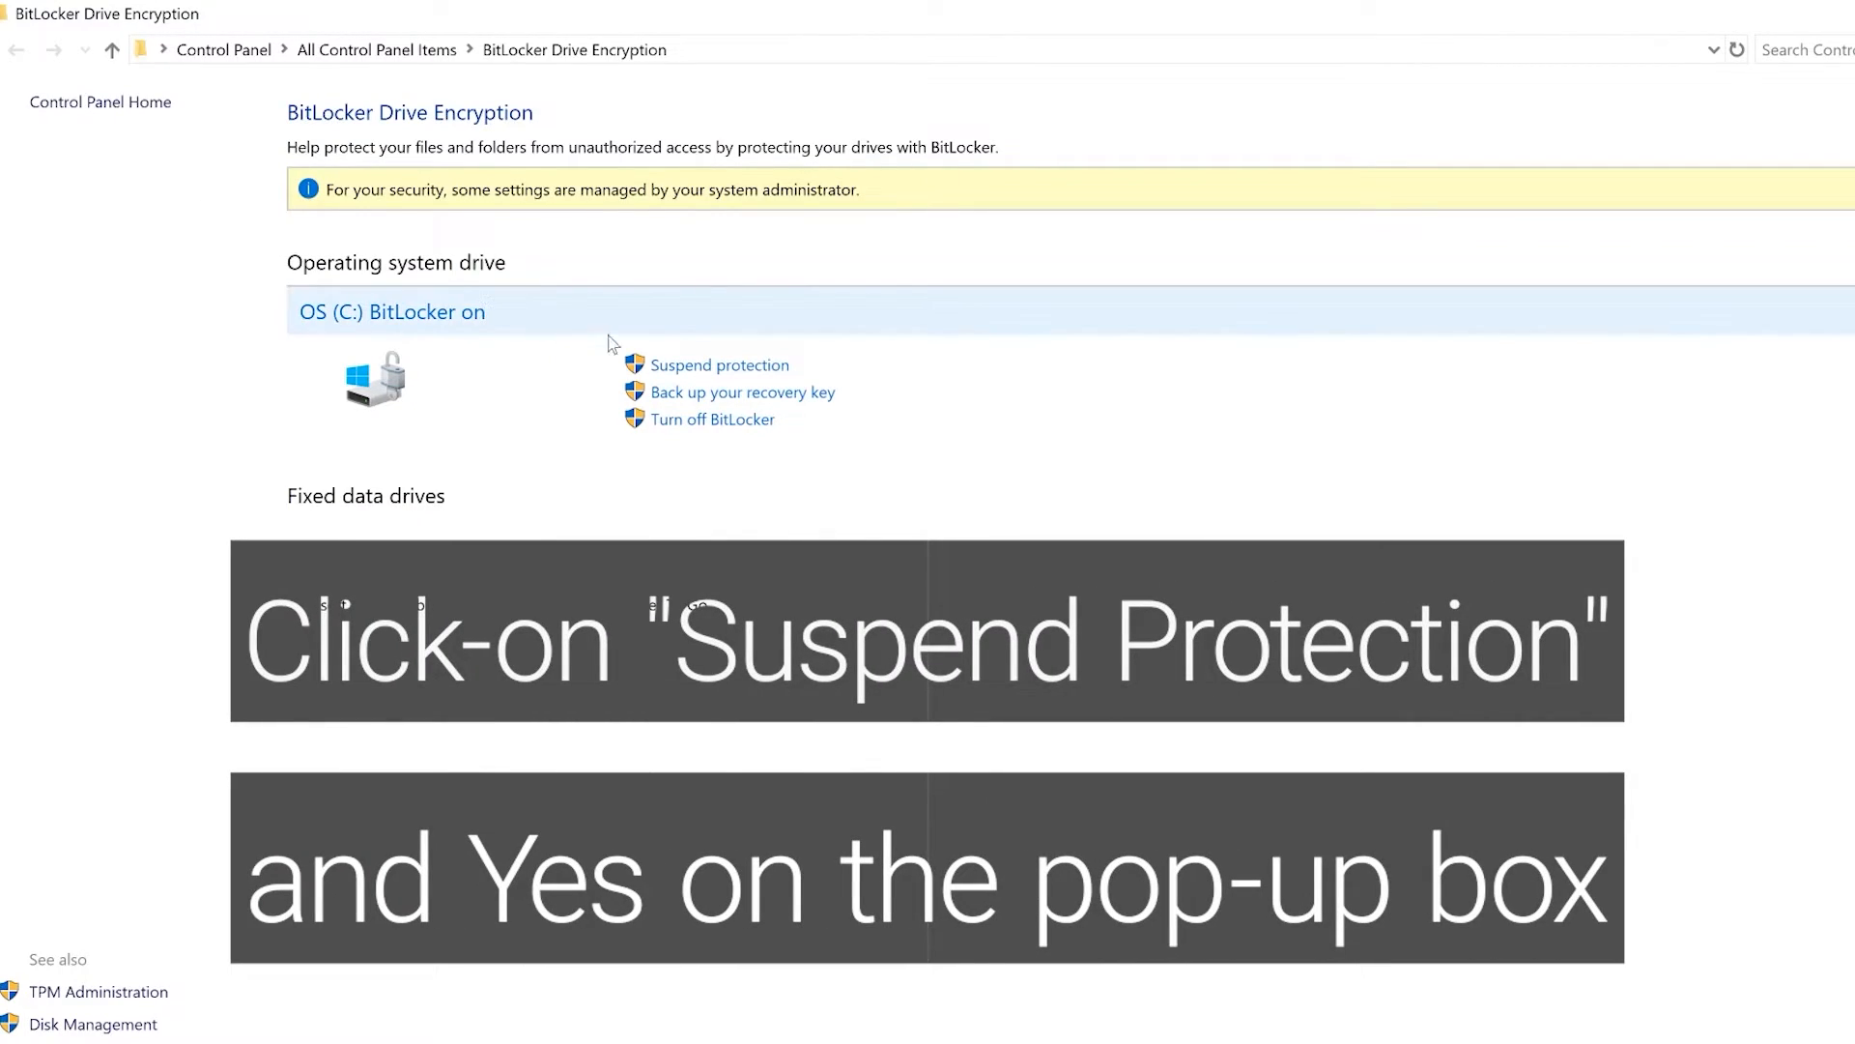
pyautogui.click(719, 365)
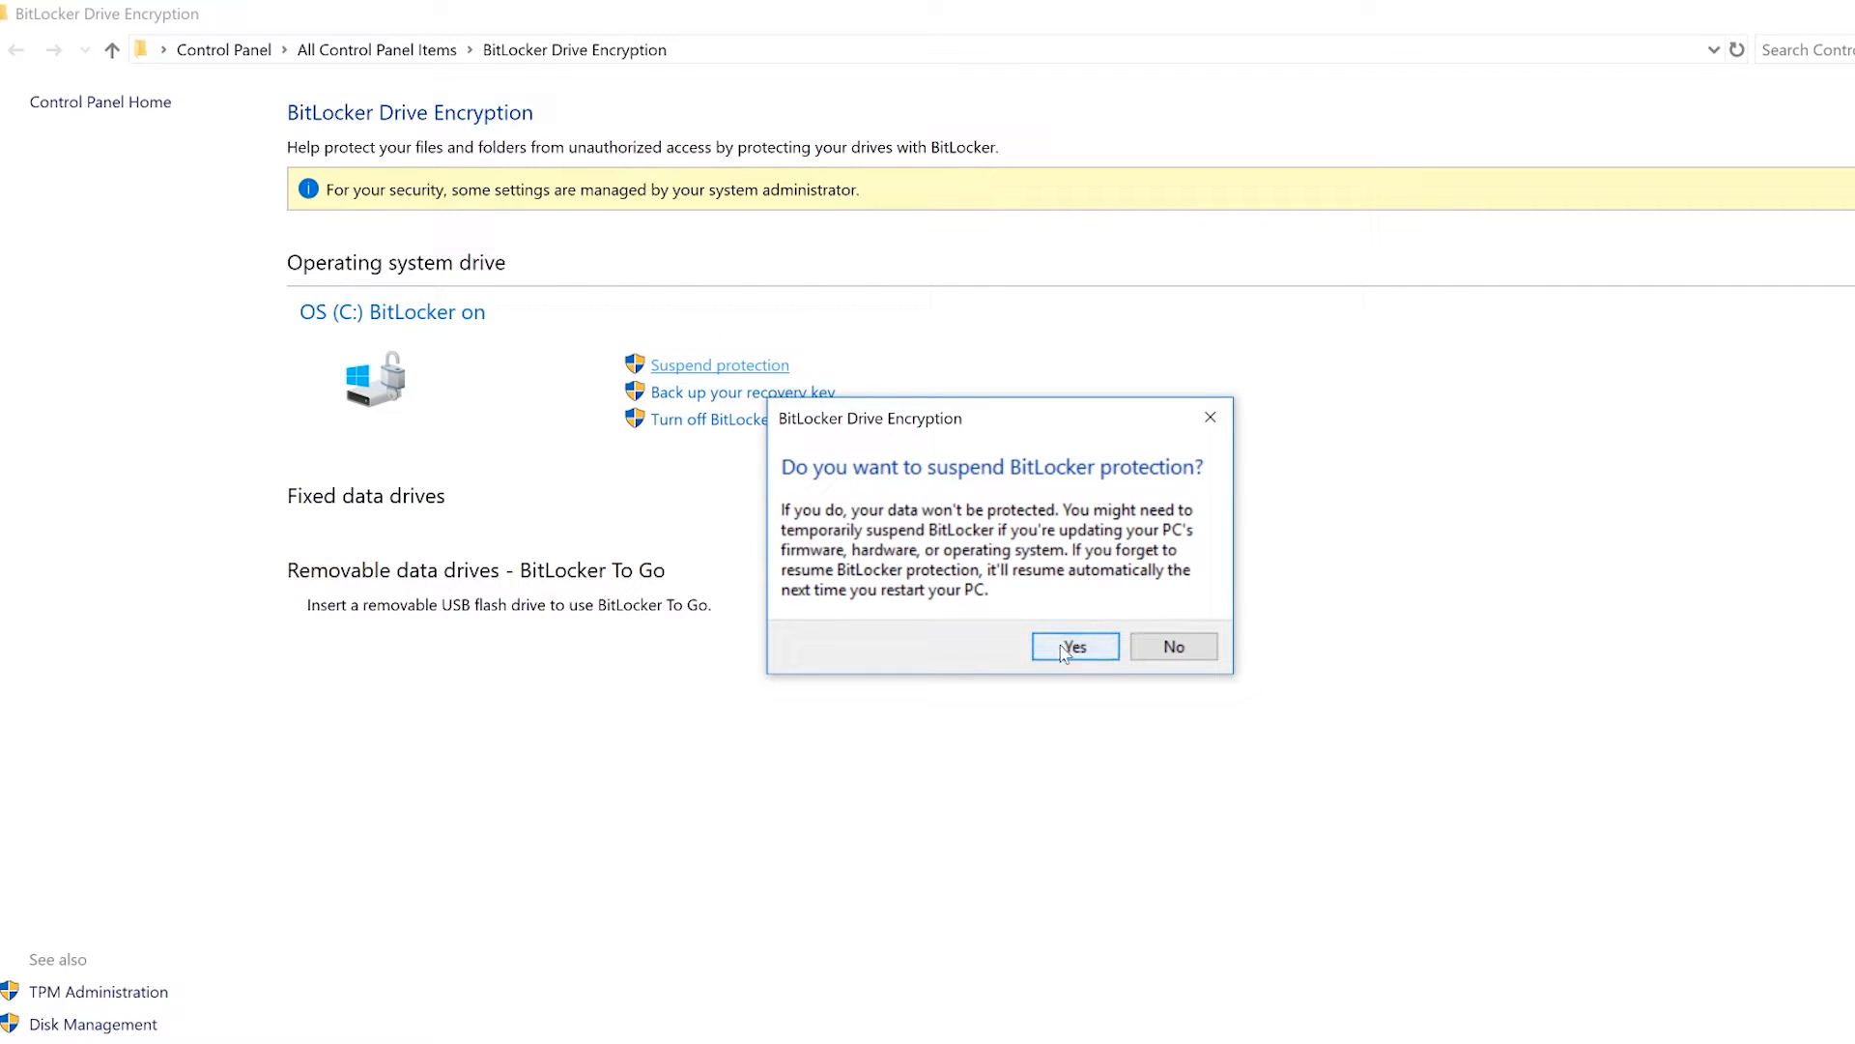
pyautogui.click(1073, 645)
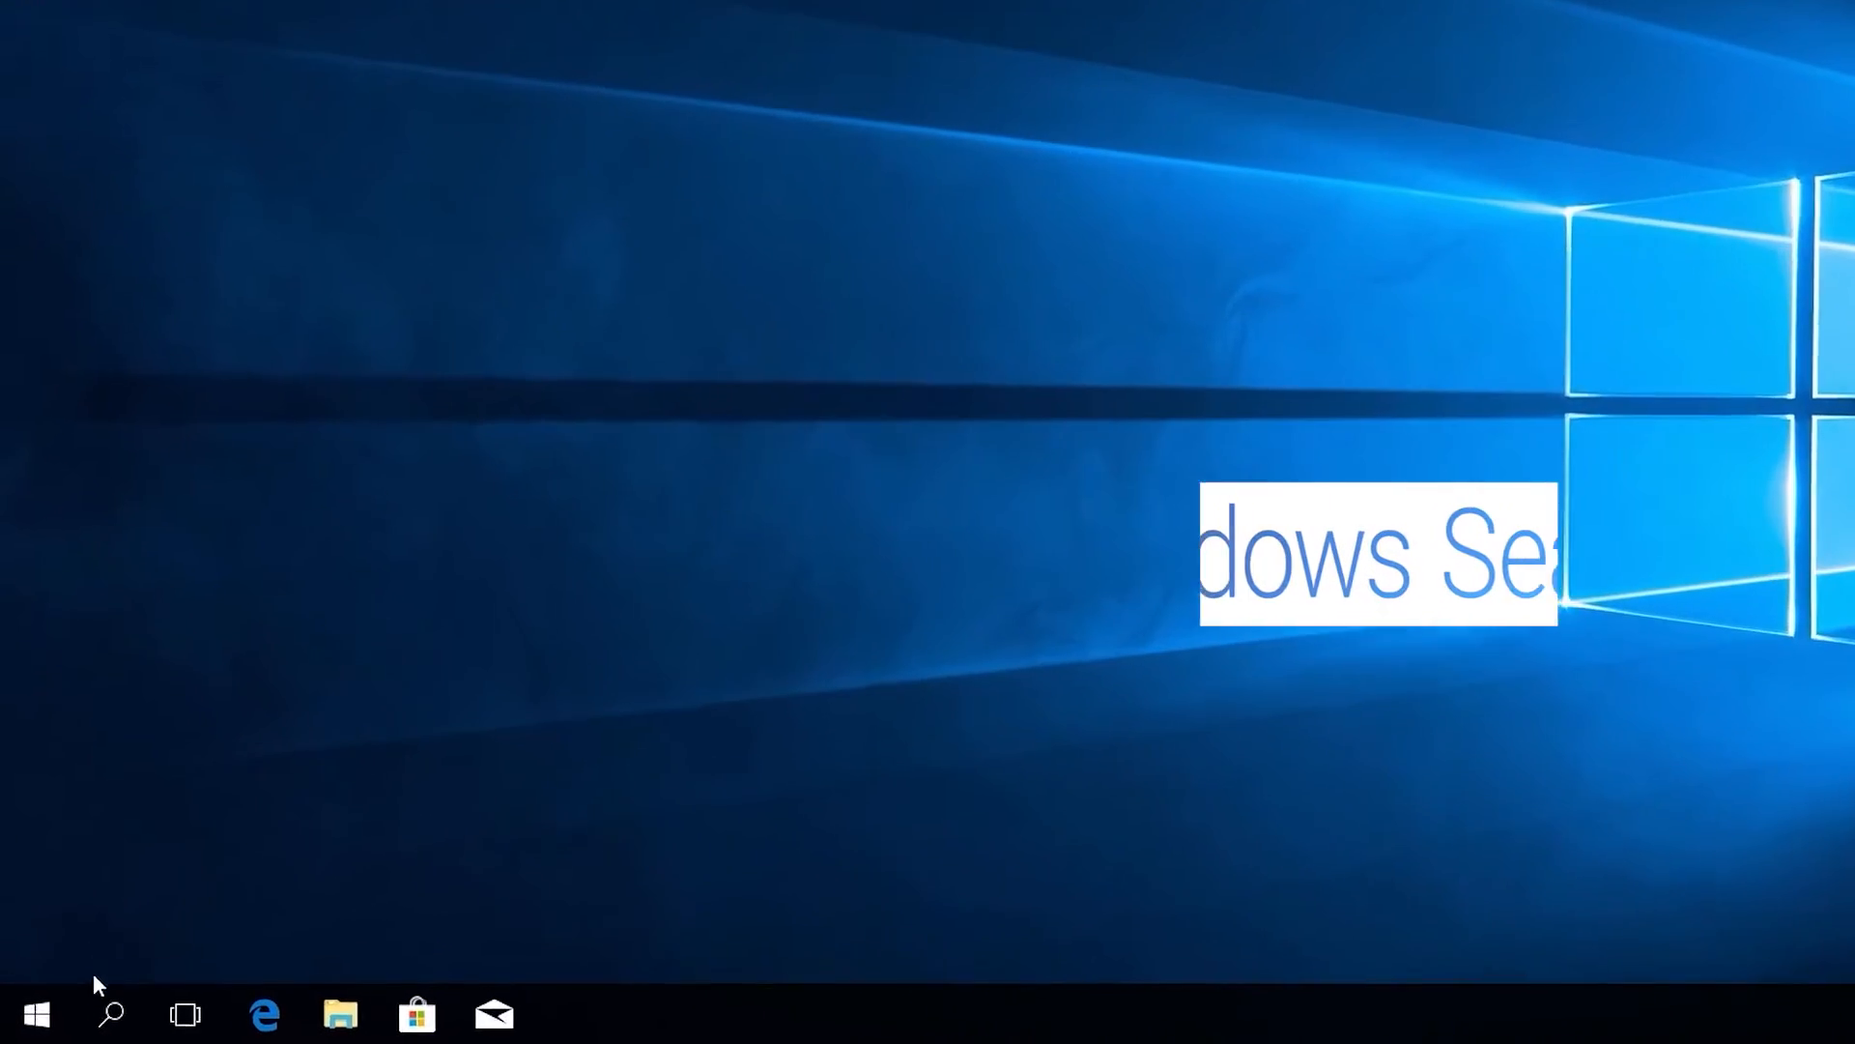
# Launch the SupportAssist desktop app from Windows Start search.
pyautogui.click(112, 1015)
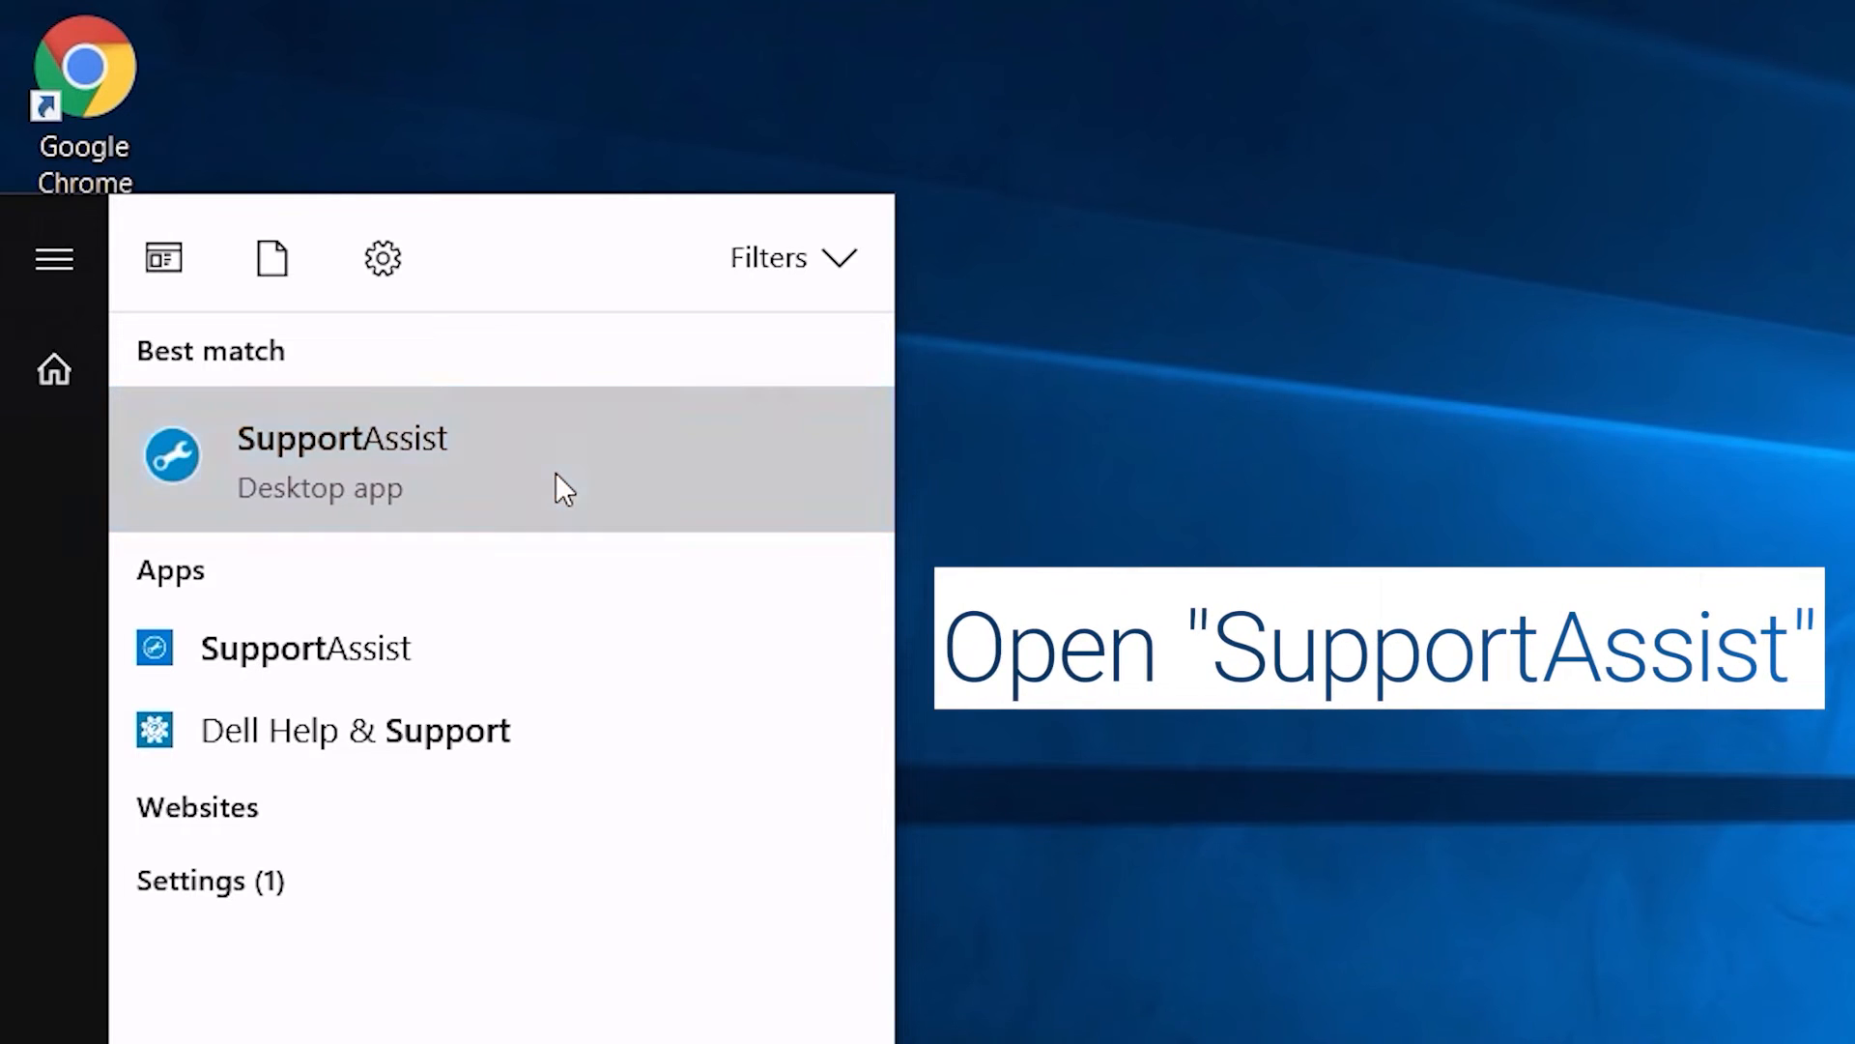
pyautogui.click(340, 460)
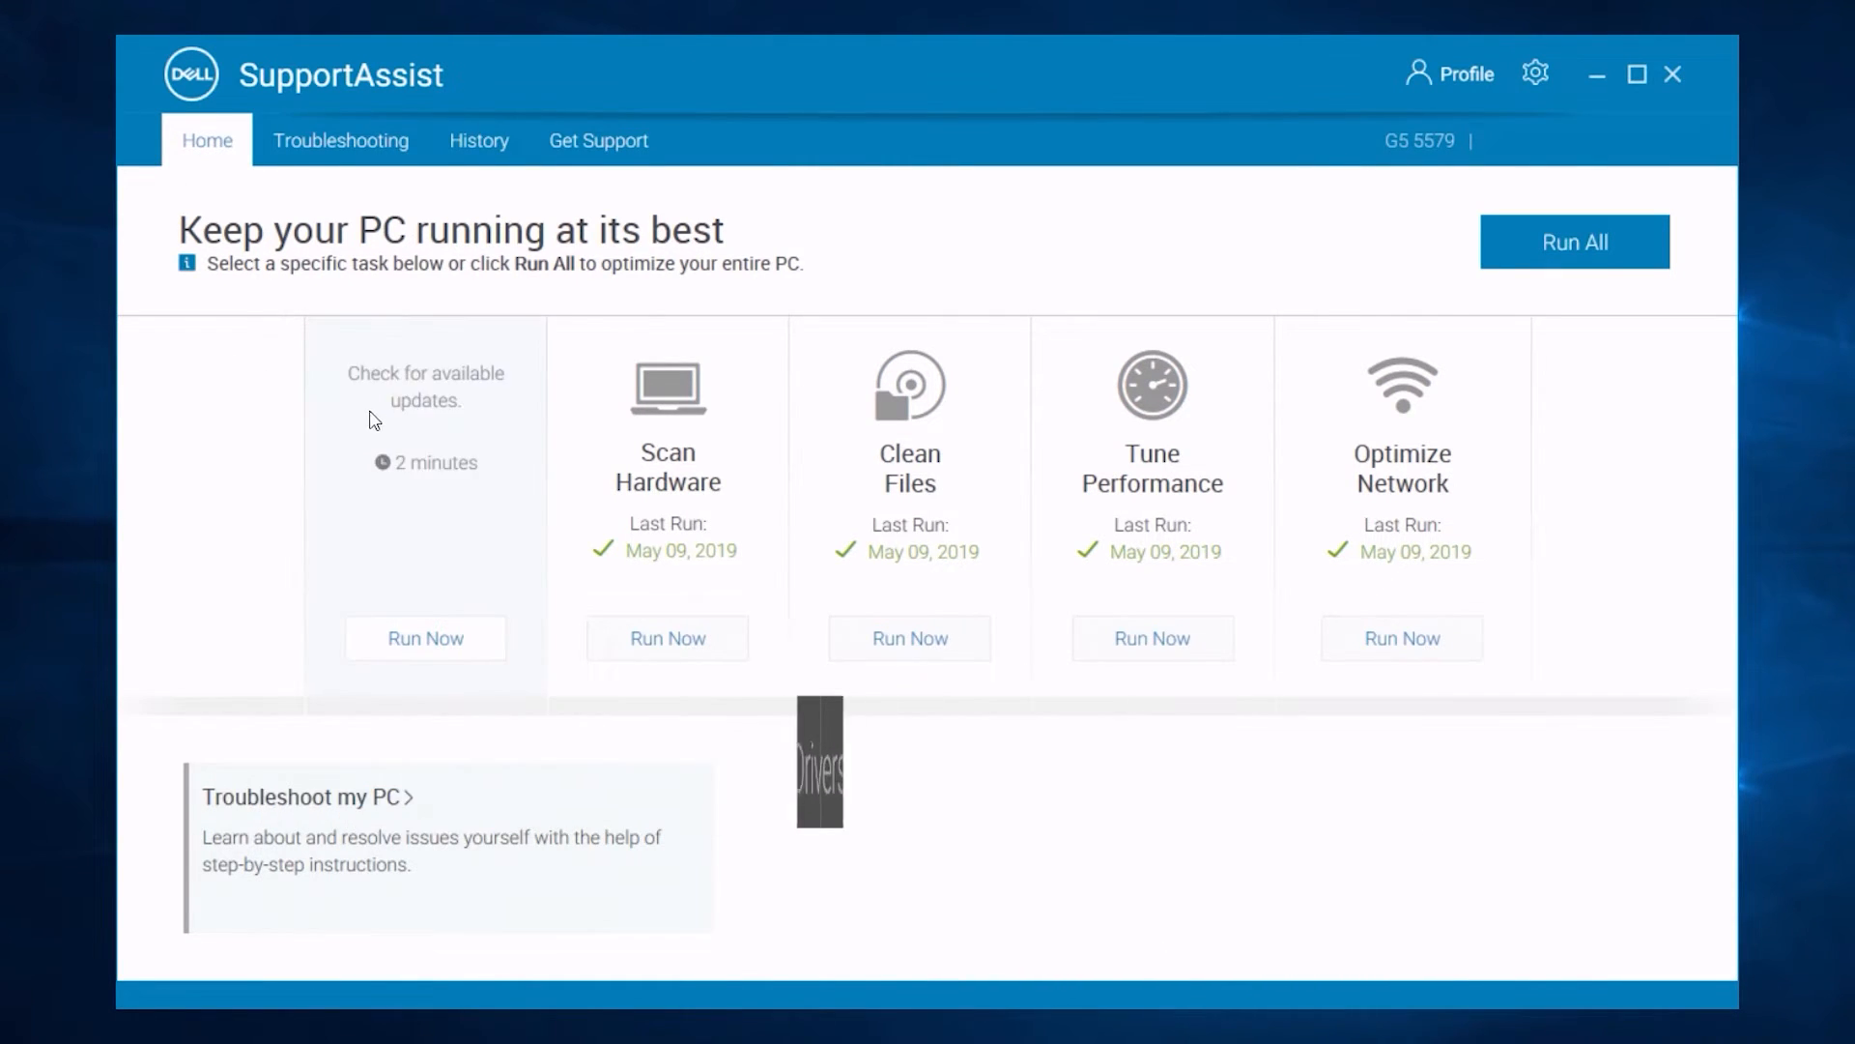
# Run the 'Check for available updates' scan from the SupportAssist Home page.
pyautogui.click(425, 638)
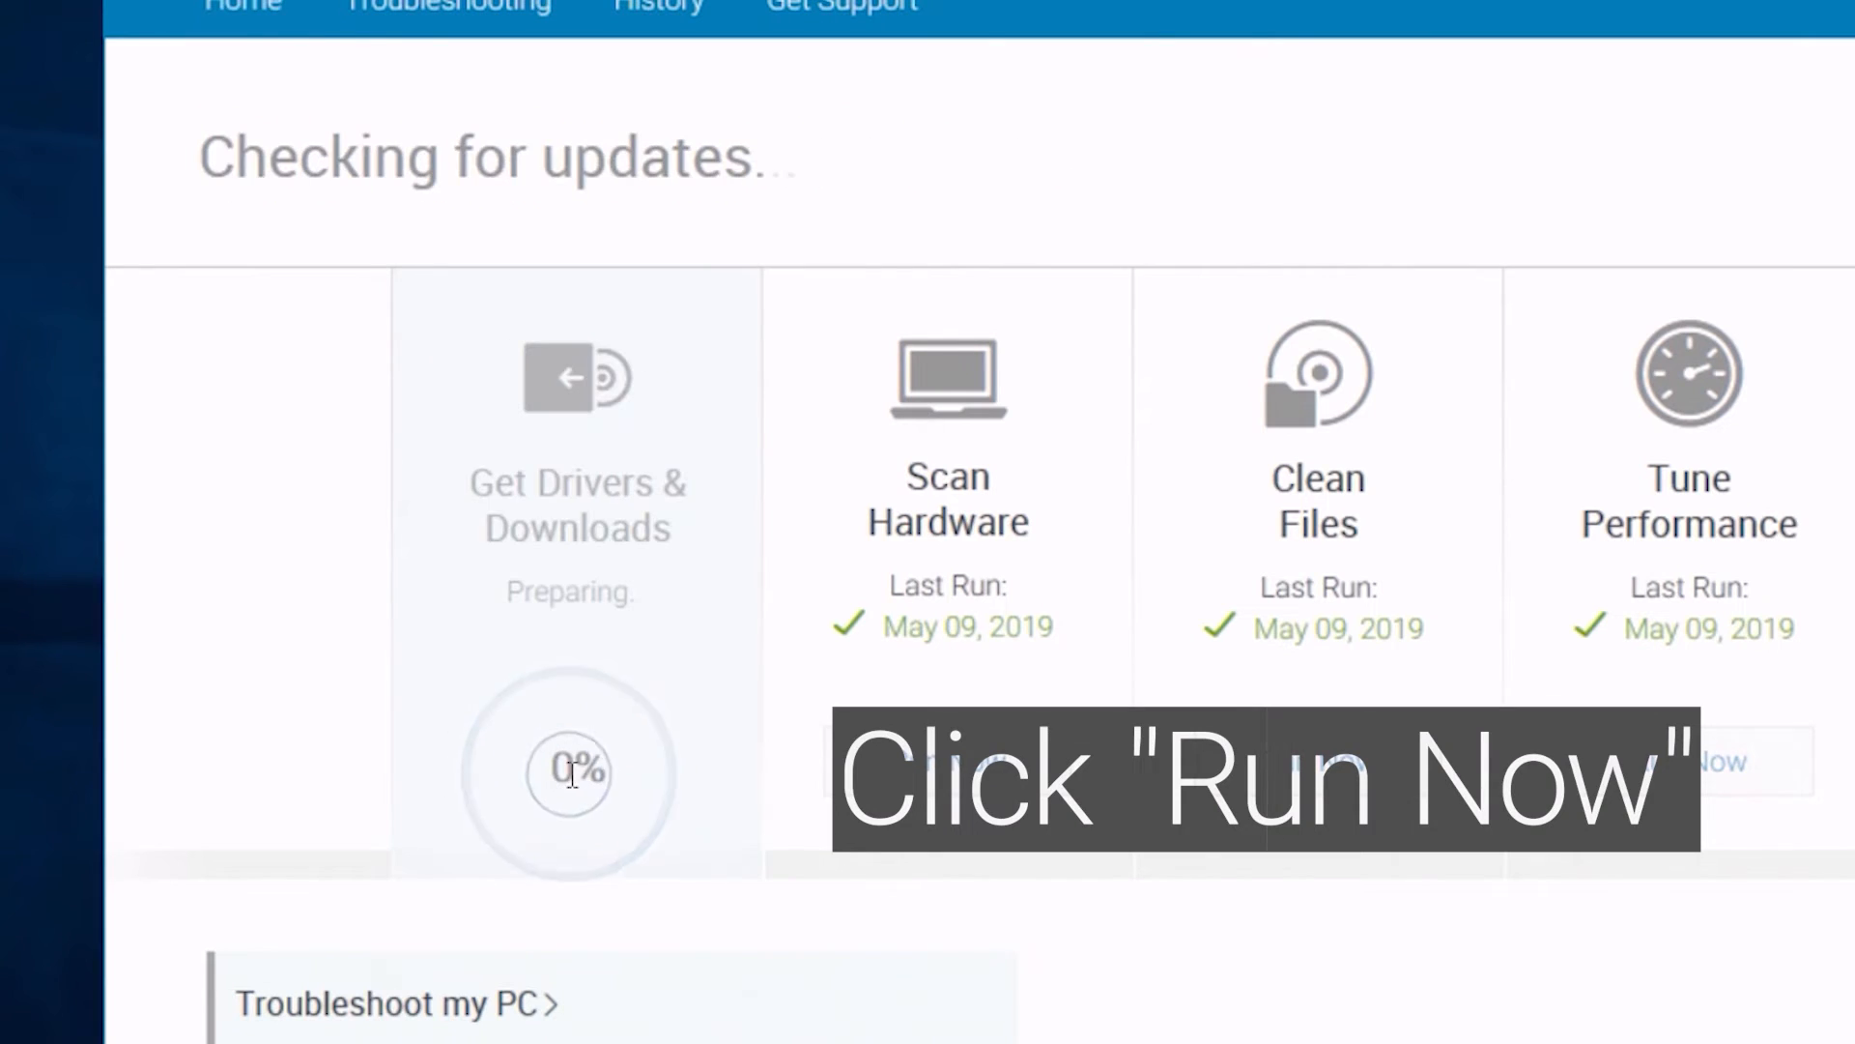